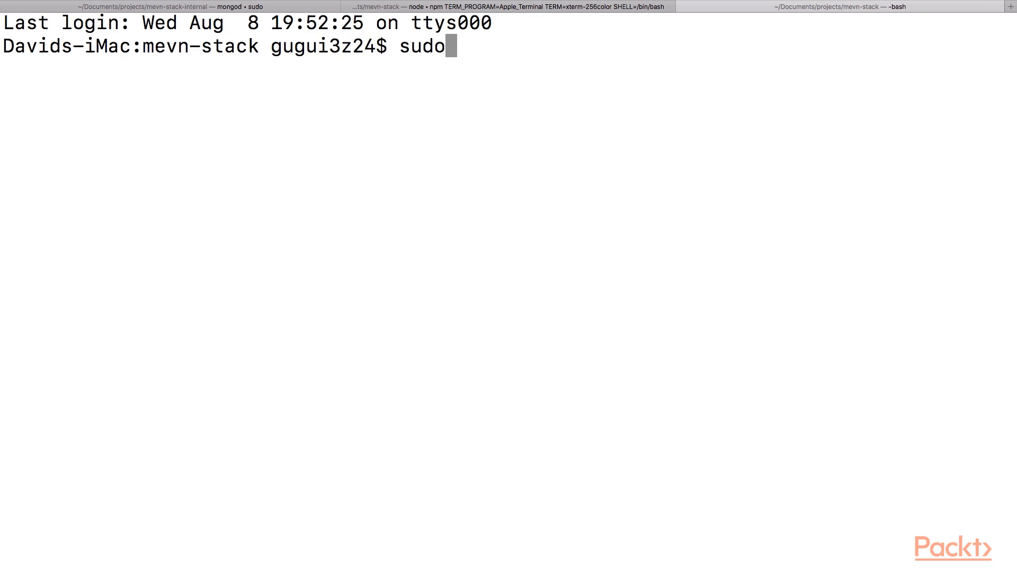
Step: Run npm install mongoose --save in the mevn-stack terminal
{"action": "type", "text": "npm instal"}
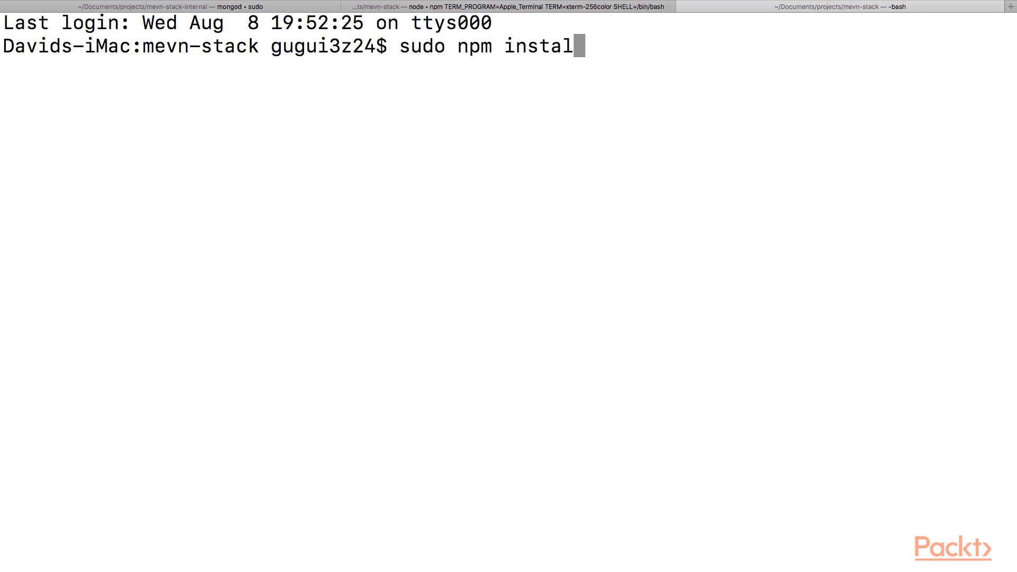
{"action": "type", "text": "l mongoose --sav"}
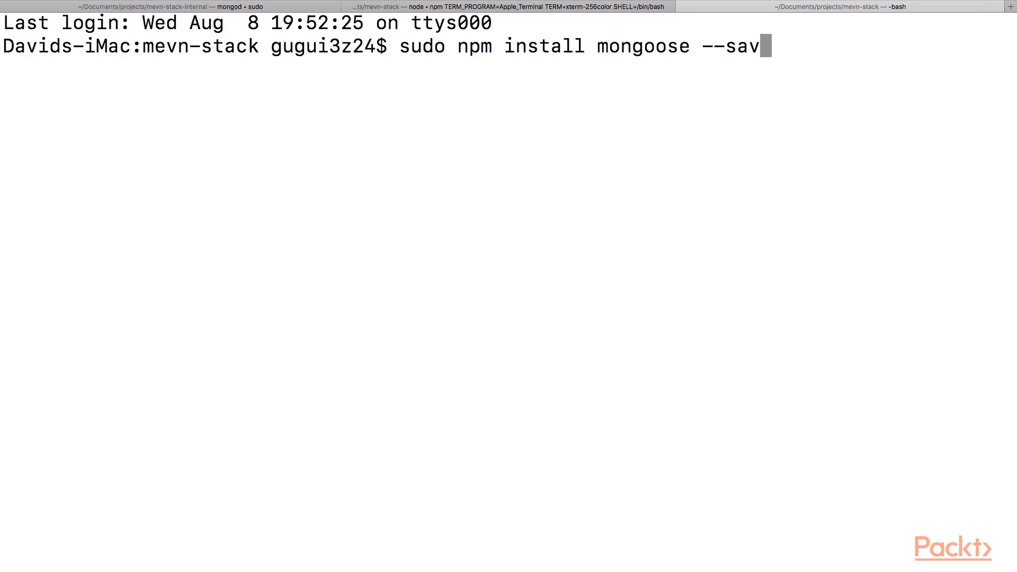
{"action": "key", "text": "Return"}
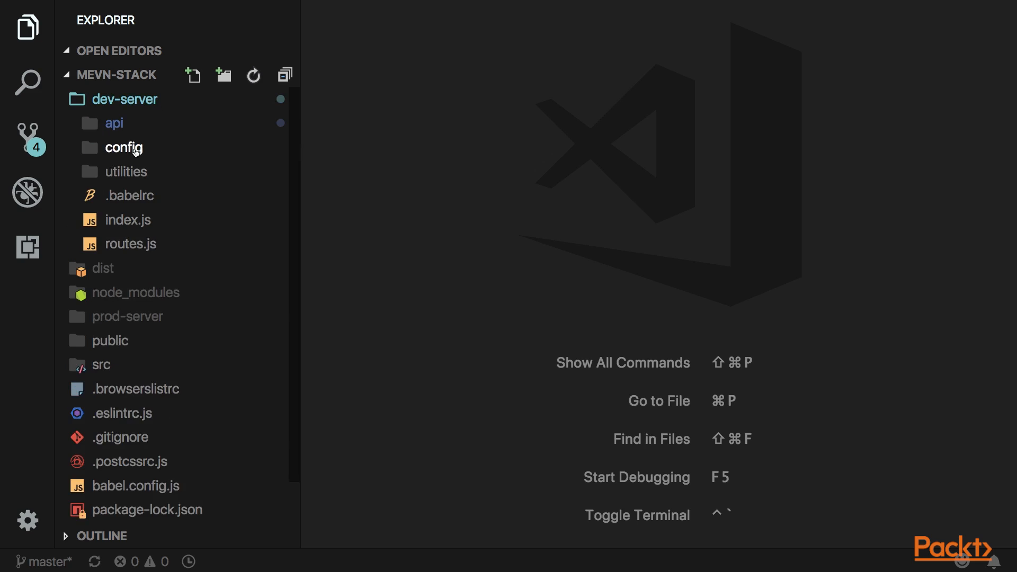
Step: In env.js setDevEnv, set process.env.DB_URL to 'mongodb://localhost:27017/vue-db'
{"action": "left_click", "coordinate": [122, 147]}
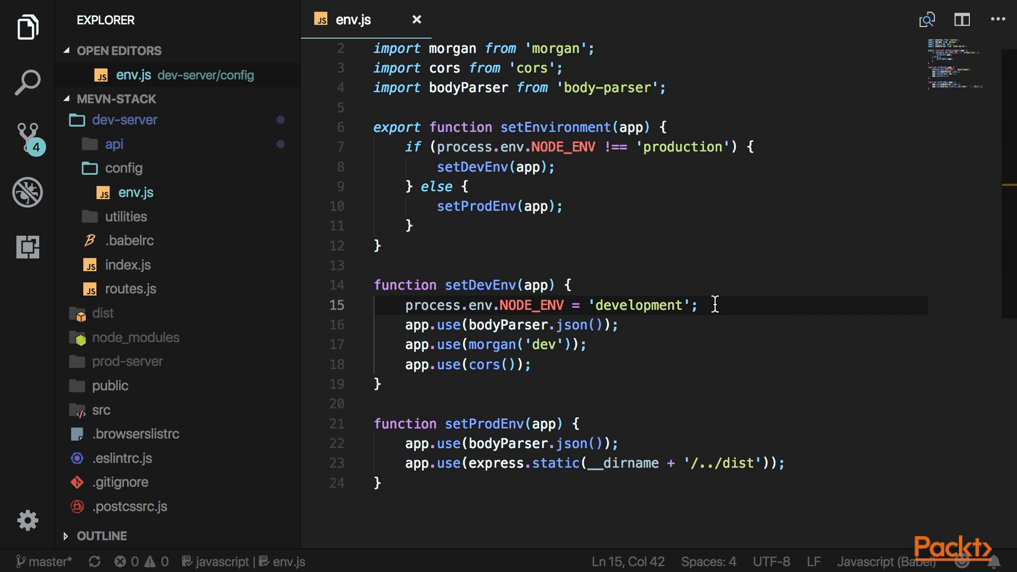
{"action": "type", "text": "process.env.DB_URL ="}
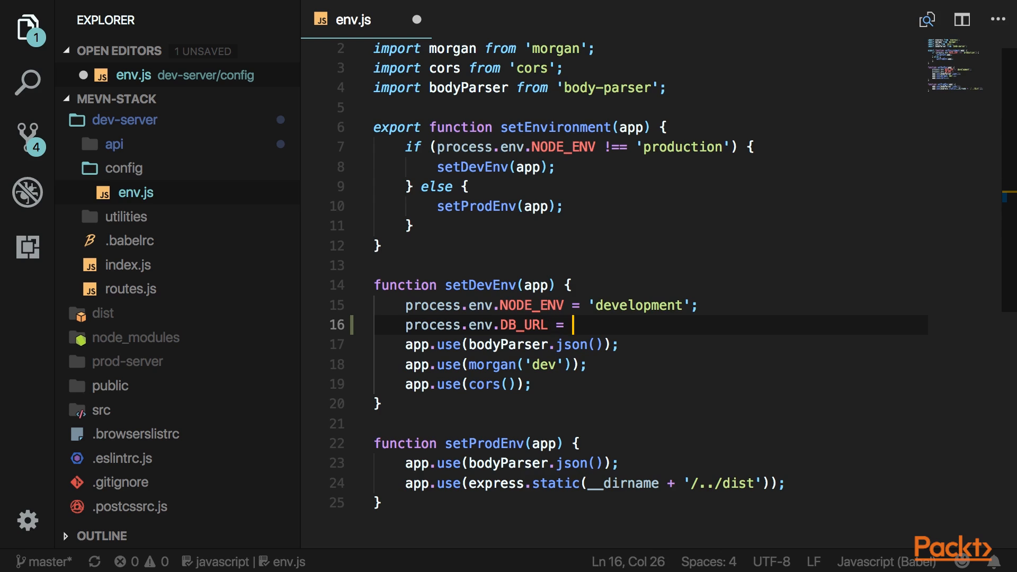
{"action": "type", "text": "'mongodb';"}
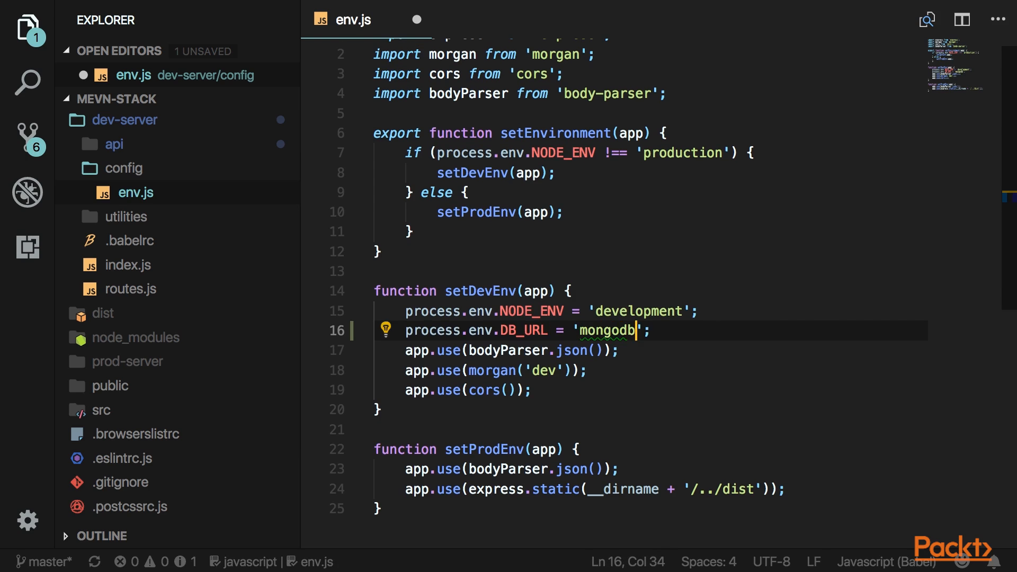
{"action": "type", "text": "://localhost:"}
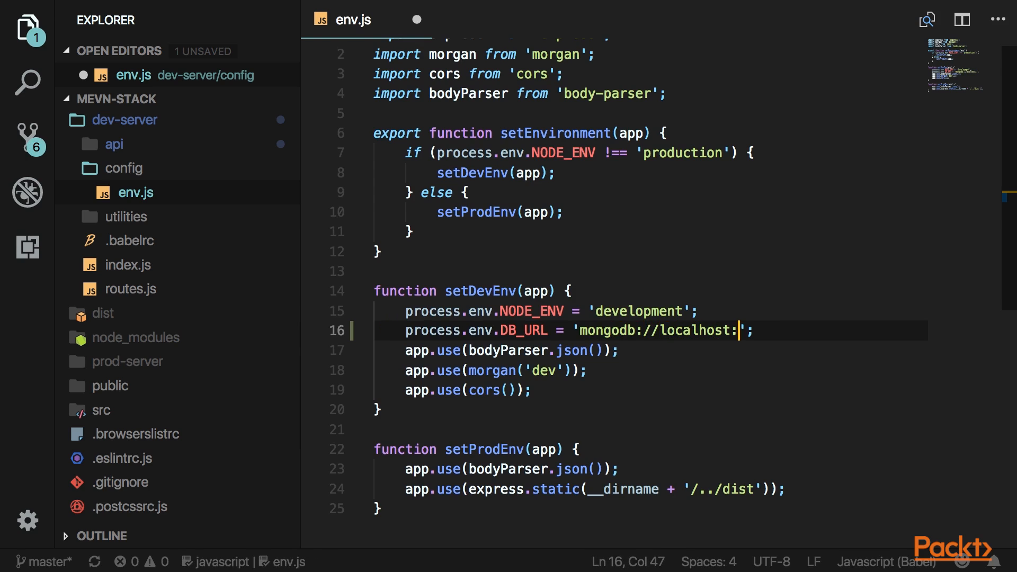
{"action": "type", "text": "27"}
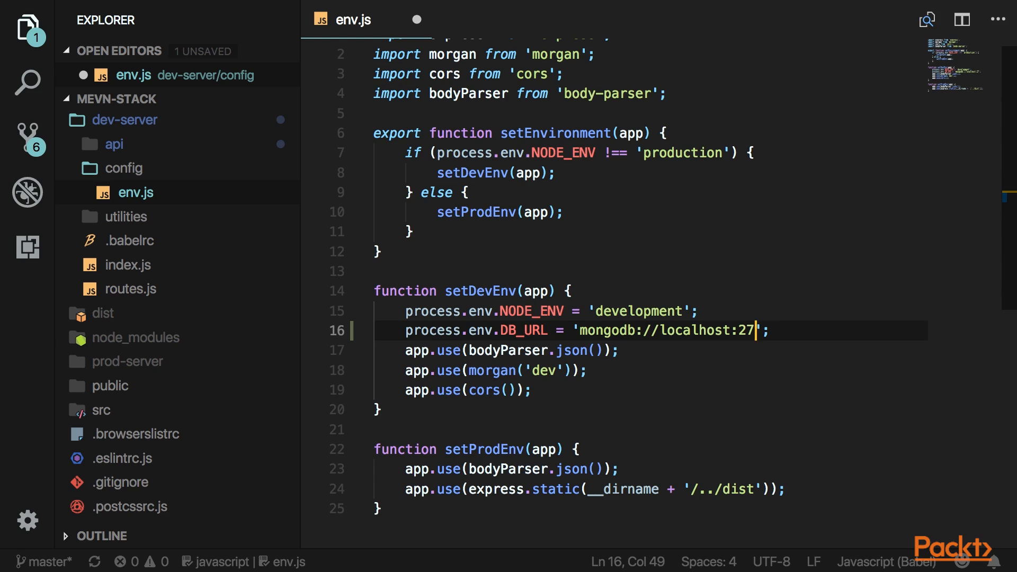
{"action": "type", "text": "017/"}
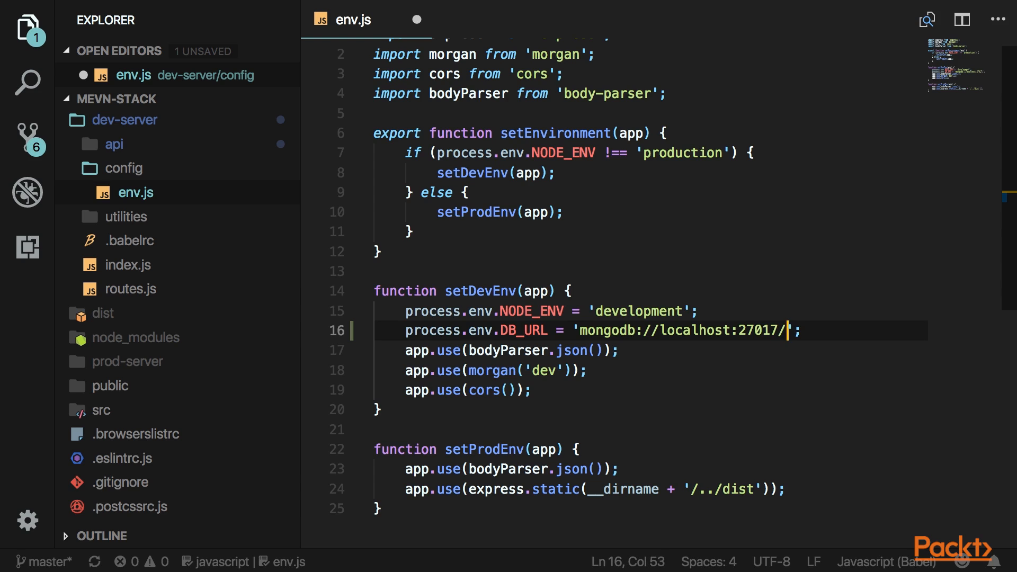
{"action": "mouse_move", "coordinate": [829, 310]}
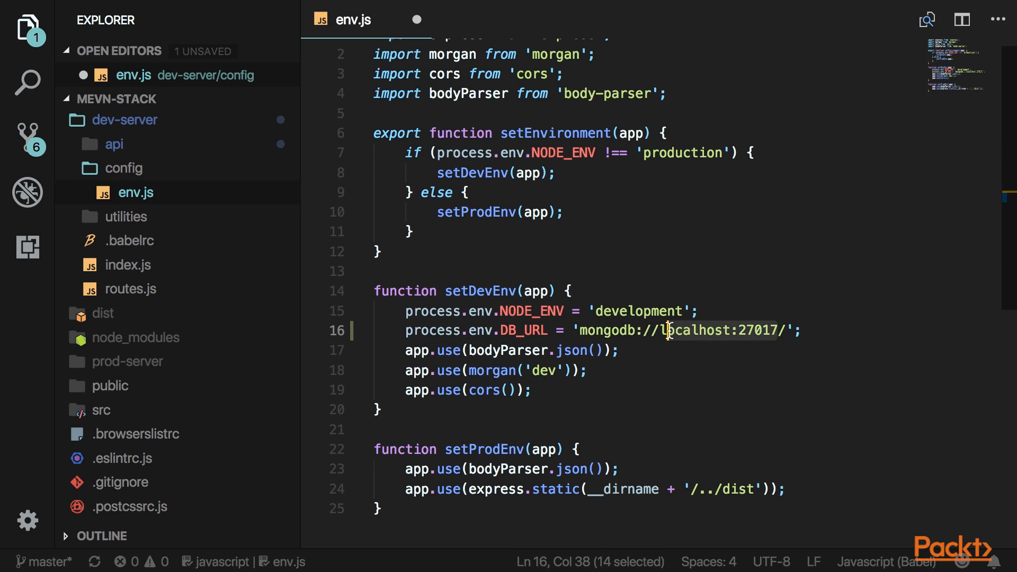
{"action": "left_click", "coordinate": [804, 331]}
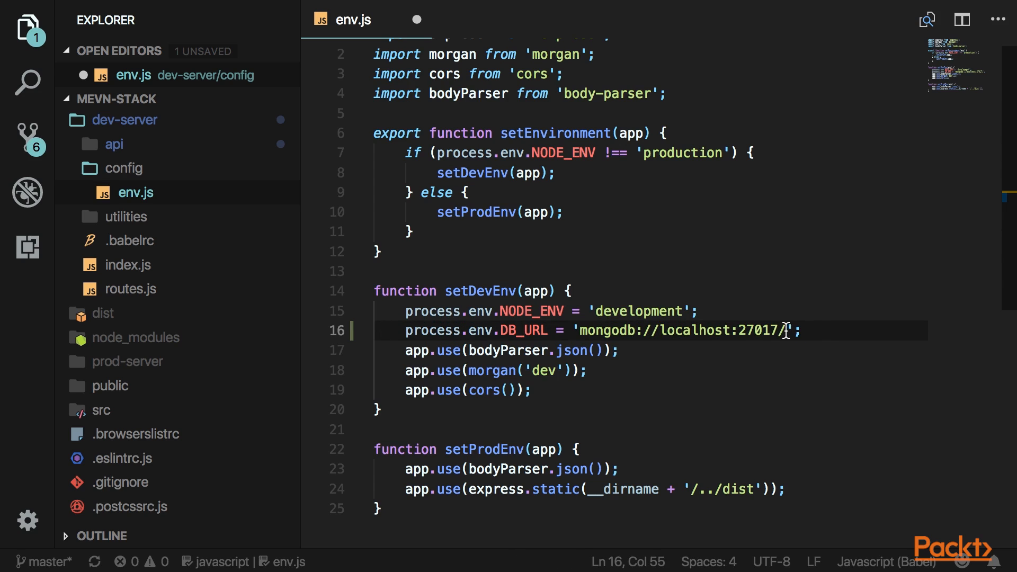
{"action": "type", "text": "vue-db"}
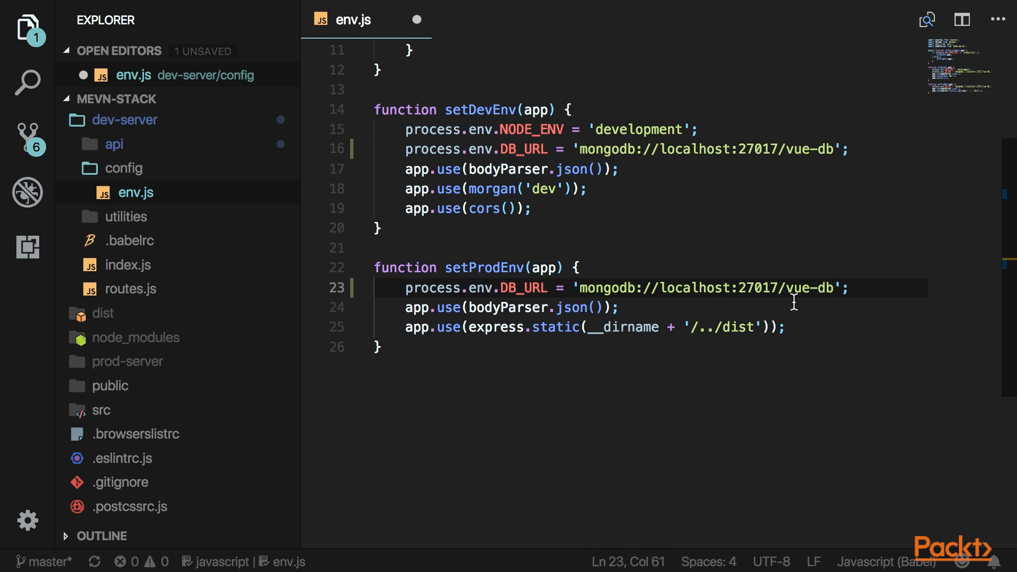
Step: Change the copied production DB_URL database name from vue-db to prod-db
{"action": "left_click", "coordinate": [849, 288]}
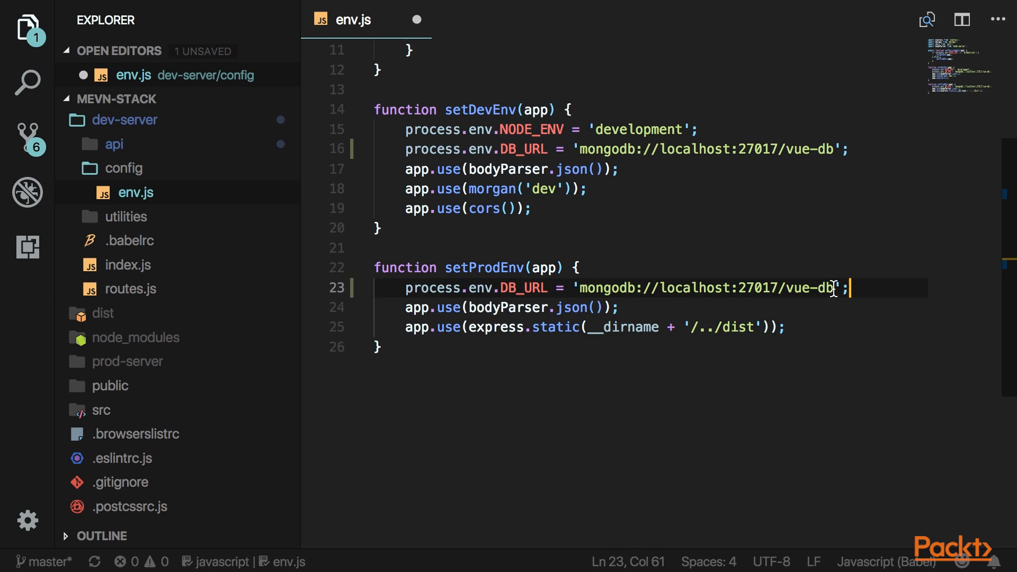
{"action": "type", "text": "prod"}
{"action": "type", "text": "db."}
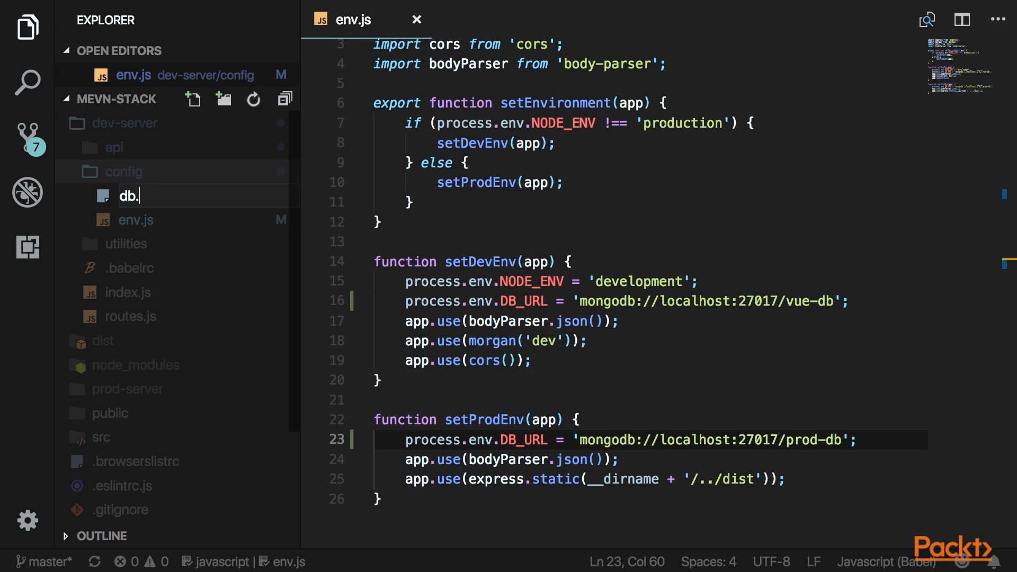
Step: In db.js, import mongoose and declare an exported connectToDB function
{"action": "type", "text": "impor"}
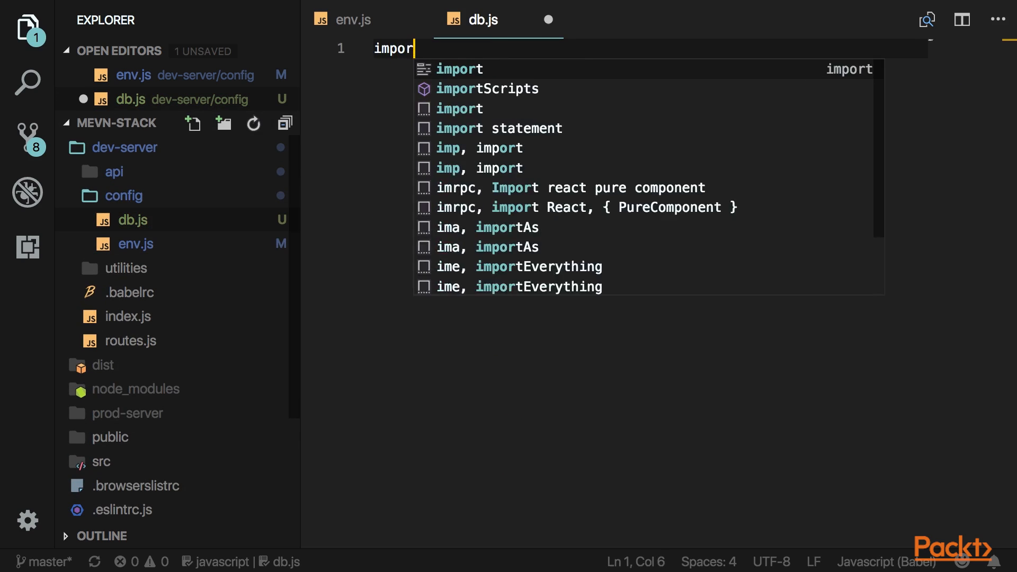
{"action": "type", "text": "t"}
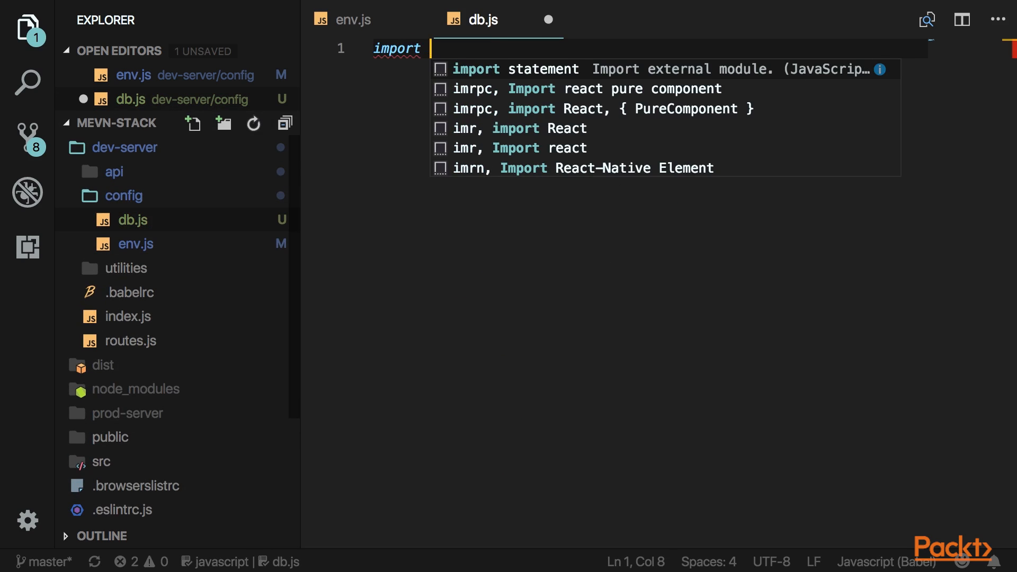
{"action": "type", "text": "mongoose from 'mongoose';"}
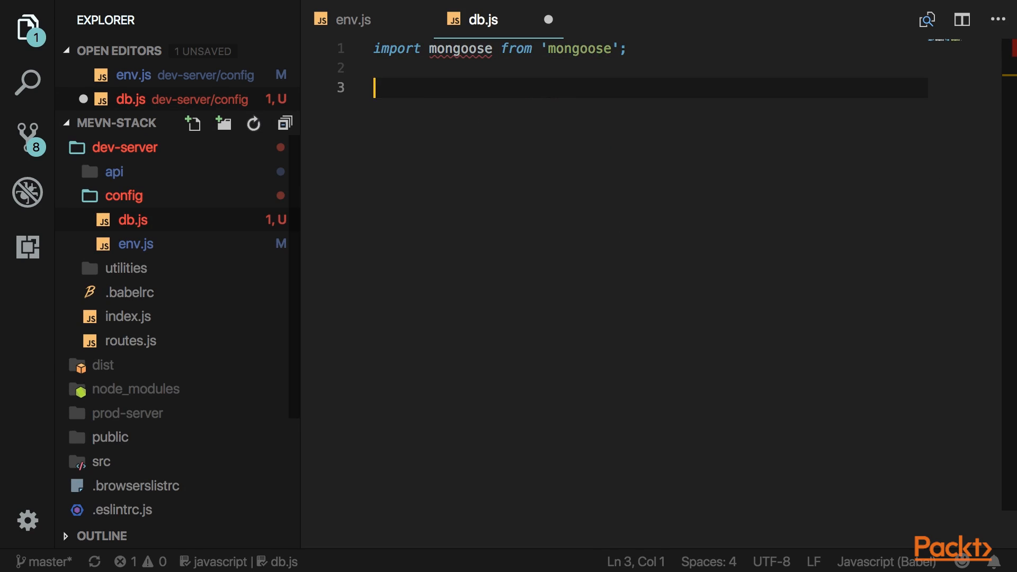
{"action": "type", "text": "export function"}
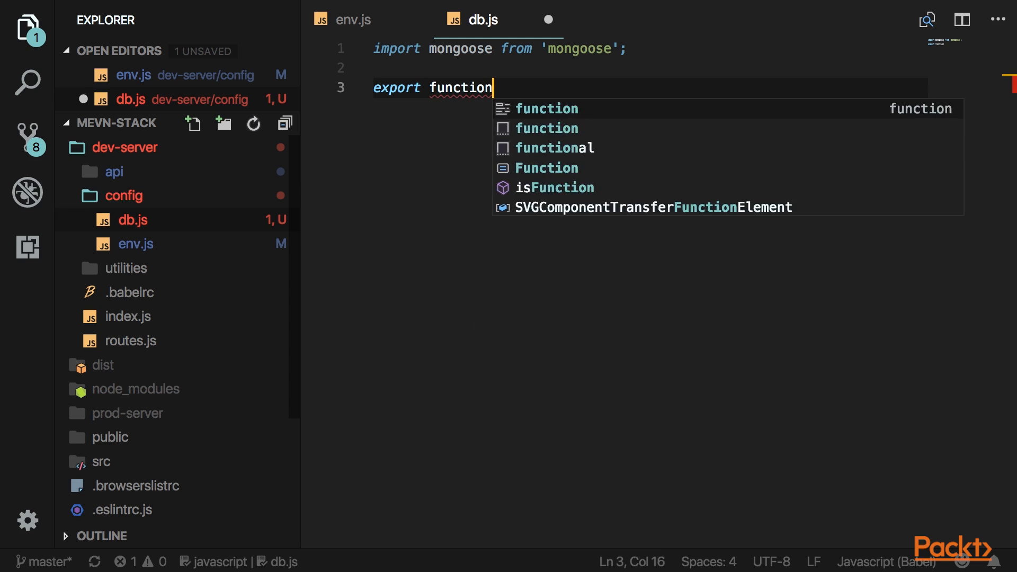
{"action": "type", "text": "connectToDB() {"}
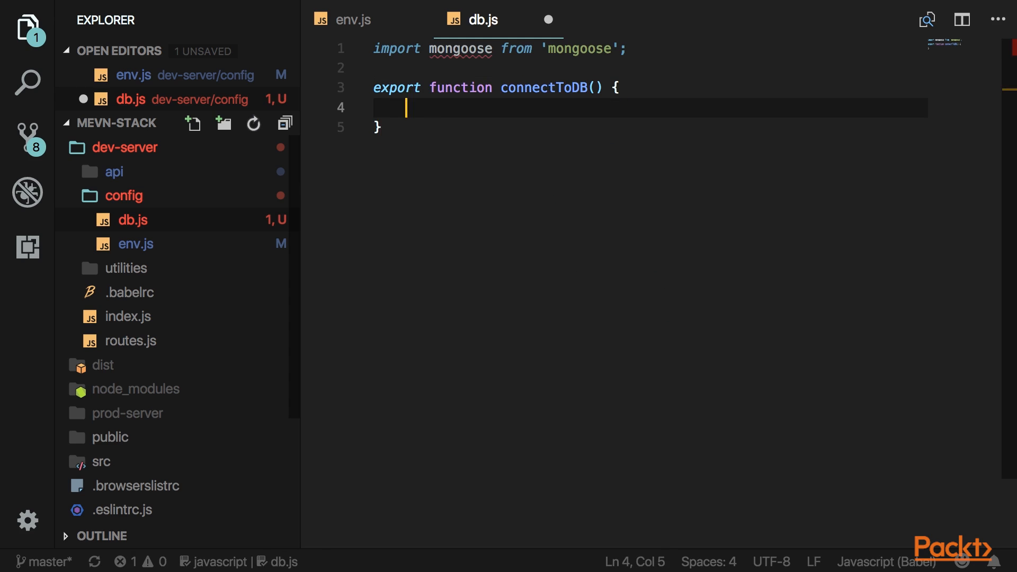
Step: Call mongoose.connect with process.env.DB_URL and a useNewUrlParser options object
{"action": "type", "text": "mongoose.connect"}
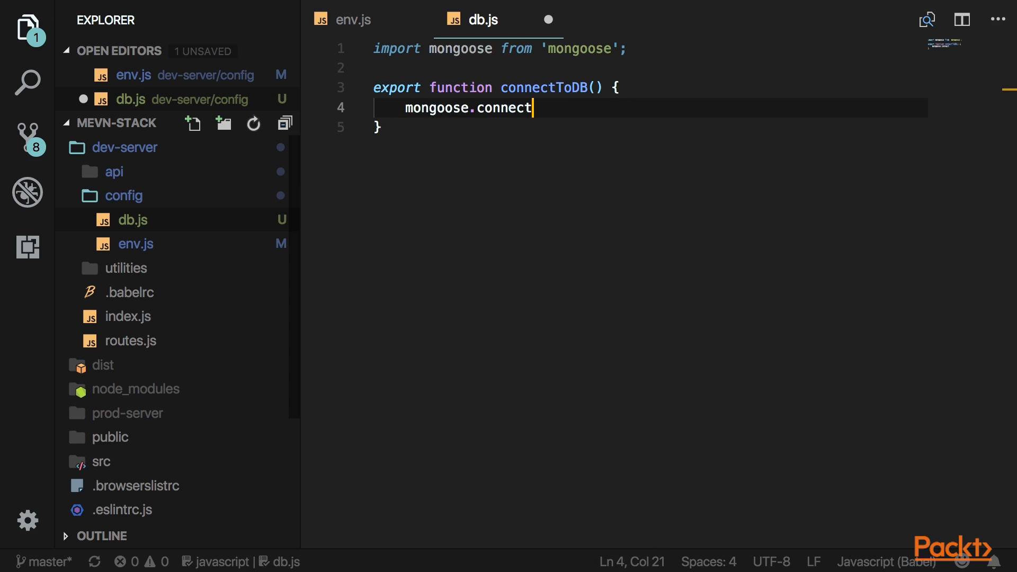
{"action": "type", "text": "(p);"}
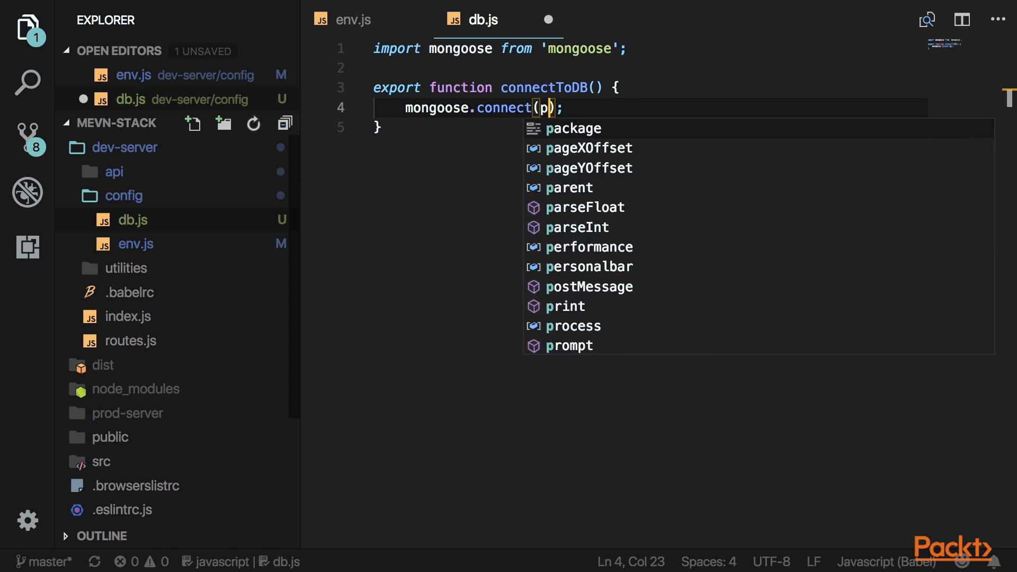
{"action": "type", "text": "rocess.env."}
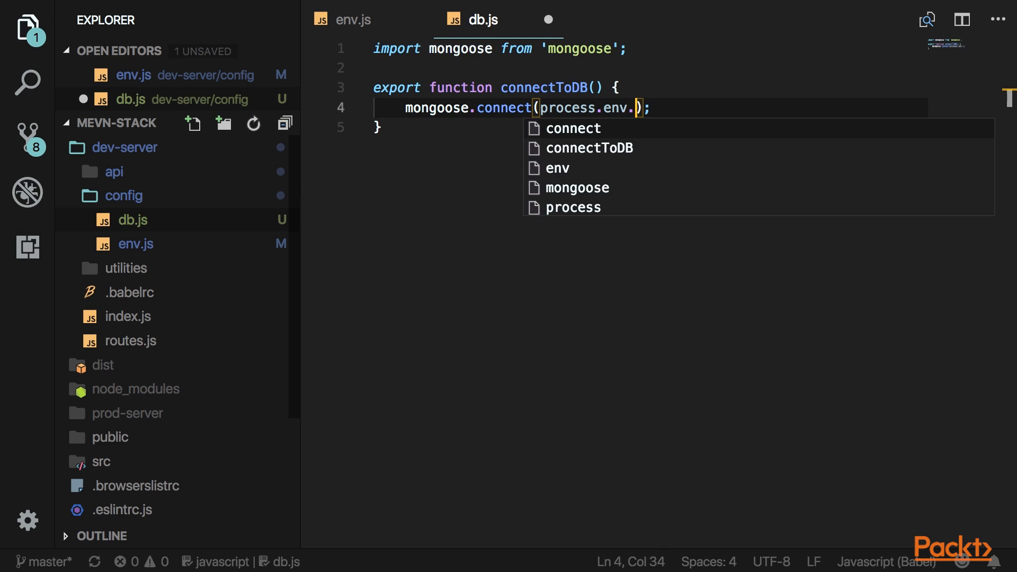
{"action": "type", "text": "DB_URL,"}
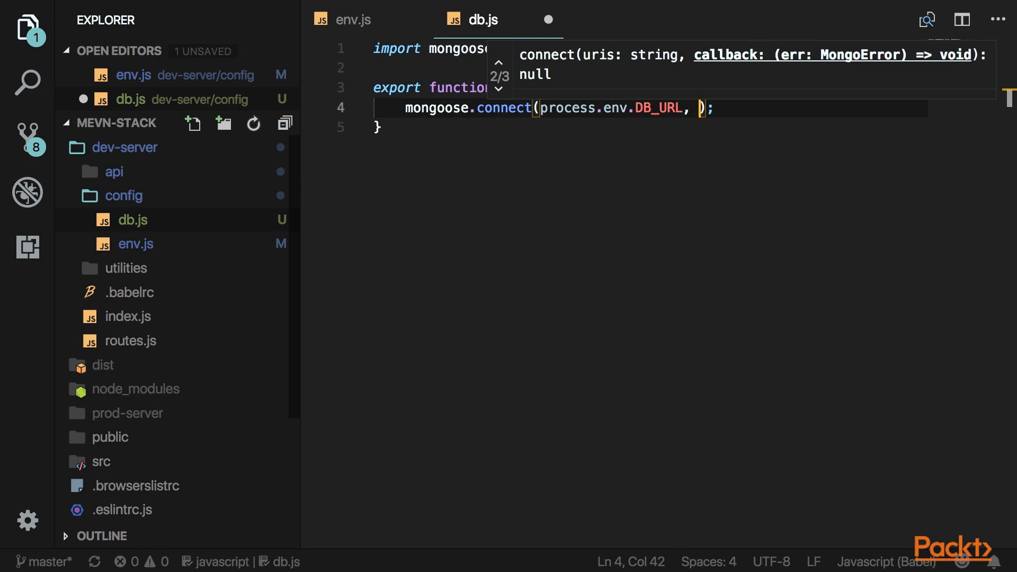
{"action": "type", "text": "{}"}
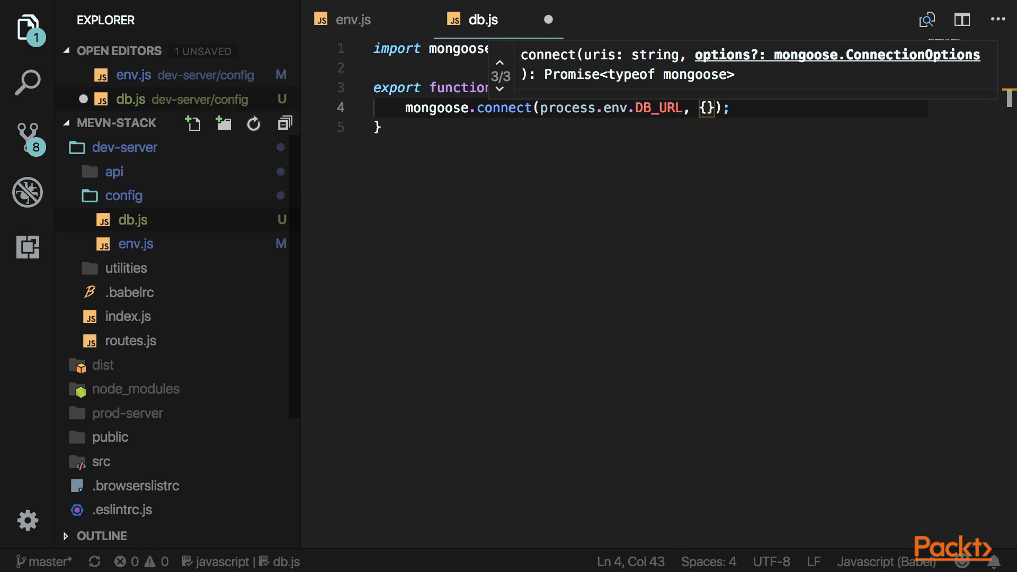
{"action": "type", "text": "usen"}
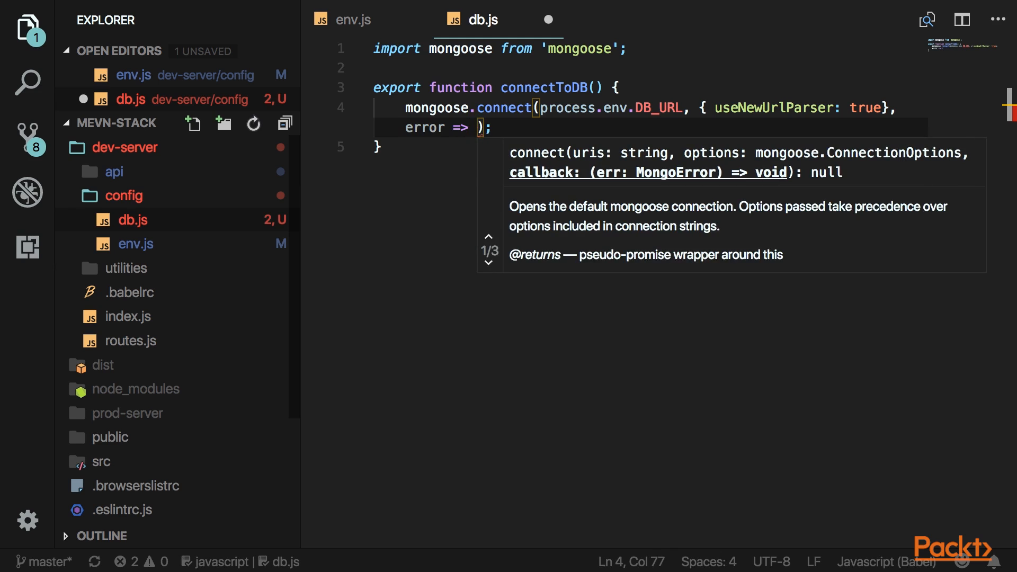
Step: Add a callback logging 'Unable to connect to database' on error, or success
{"action": "type", "text": "{"}
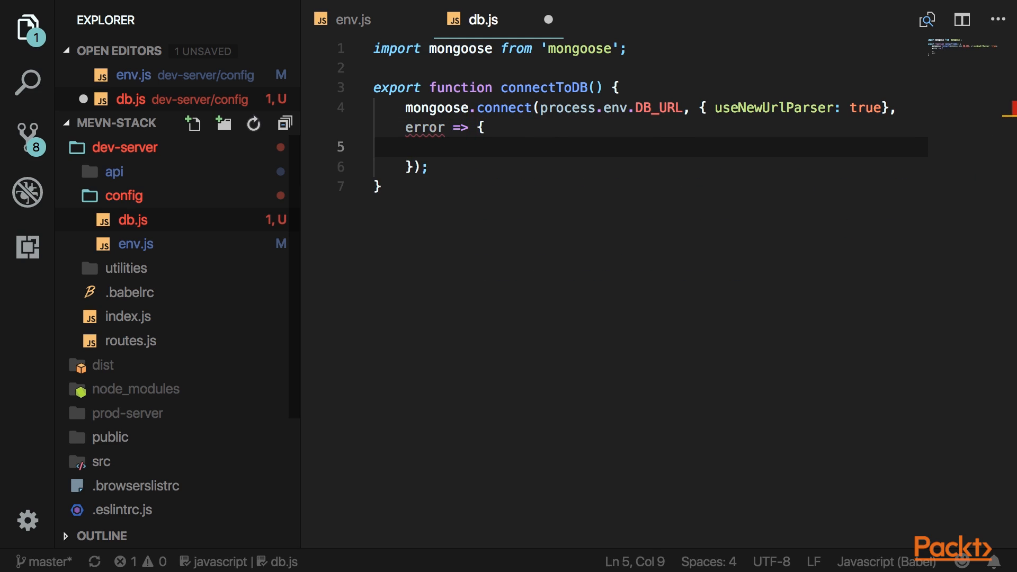
{"action": "type", "text": "if (error) {"}
{"action": "type", "text": "console.log(\""}
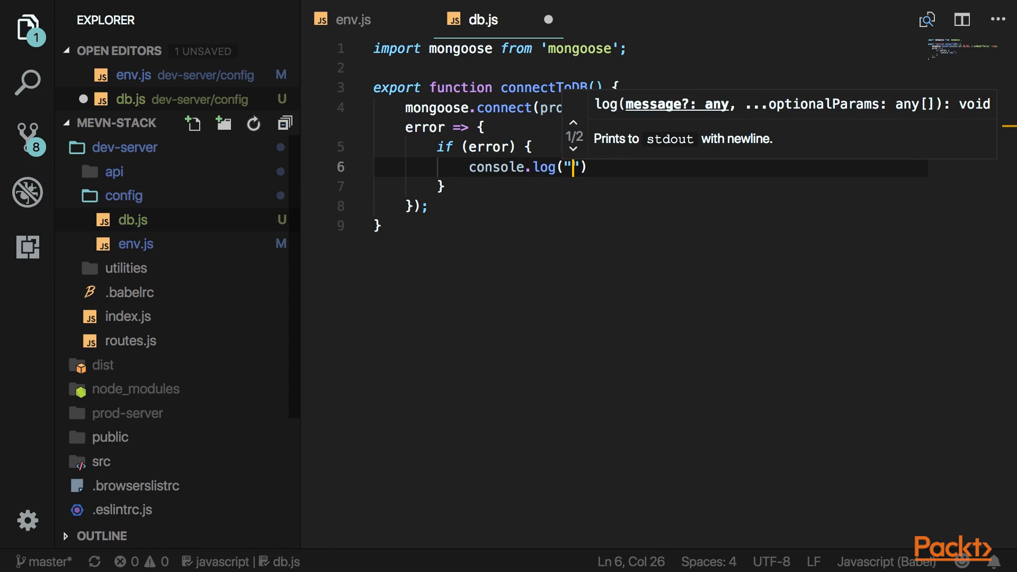
{"action": "type", "text": "Unable to connect to"}
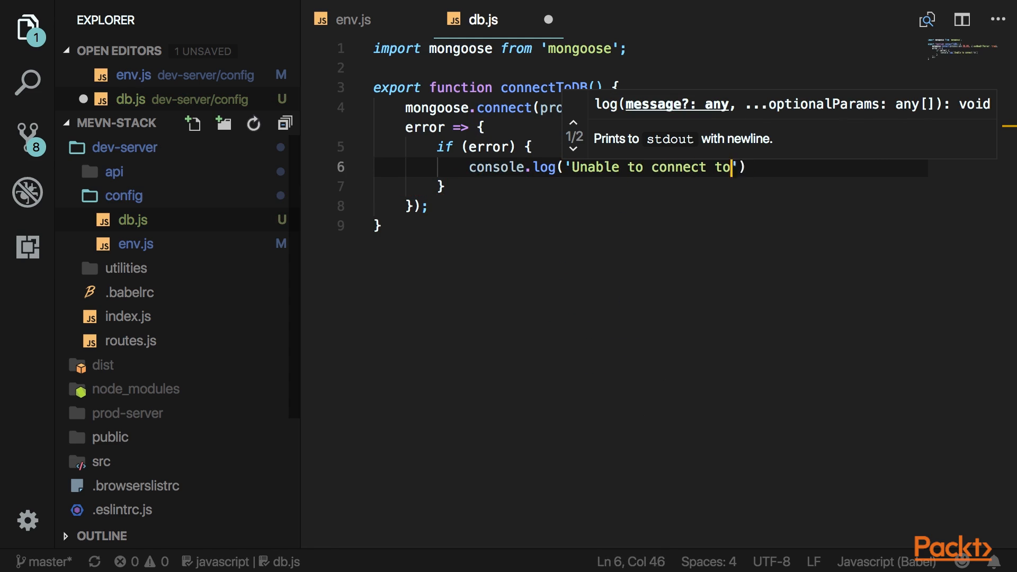
{"action": "type", "text": "database"}
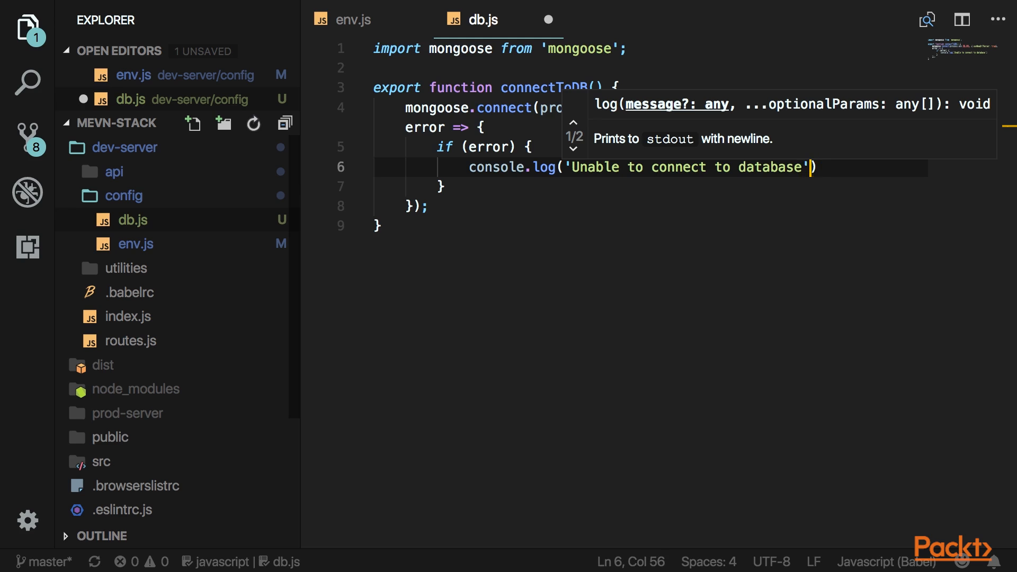
{"action": "type", "text": "throw error;"}
{"action": "type", "text": "console.log('Connected to MongoDB!');"}
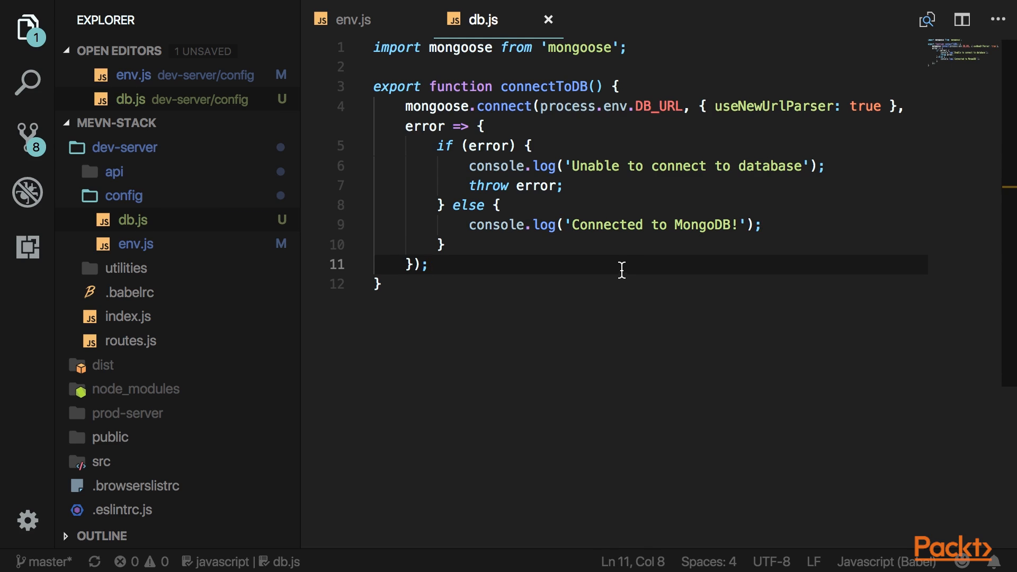
{"action": "left_click", "coordinate": [127, 316]}
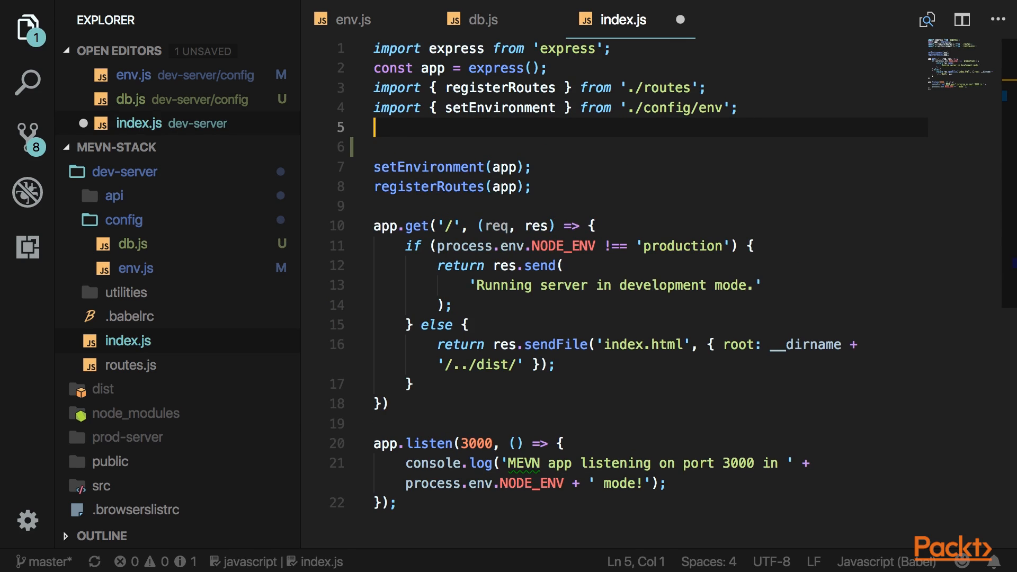
Step: Add import { connectToDB } from './config/db' and start typing its call
{"action": "type", "text": "import {} from './config/db';"}
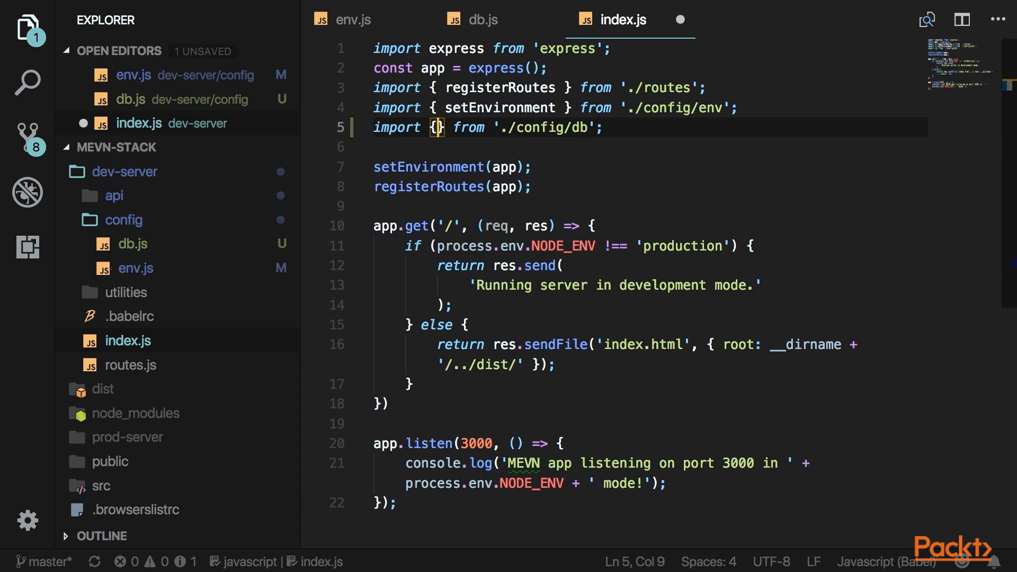
{"action": "type", "text": "connectToDB"}
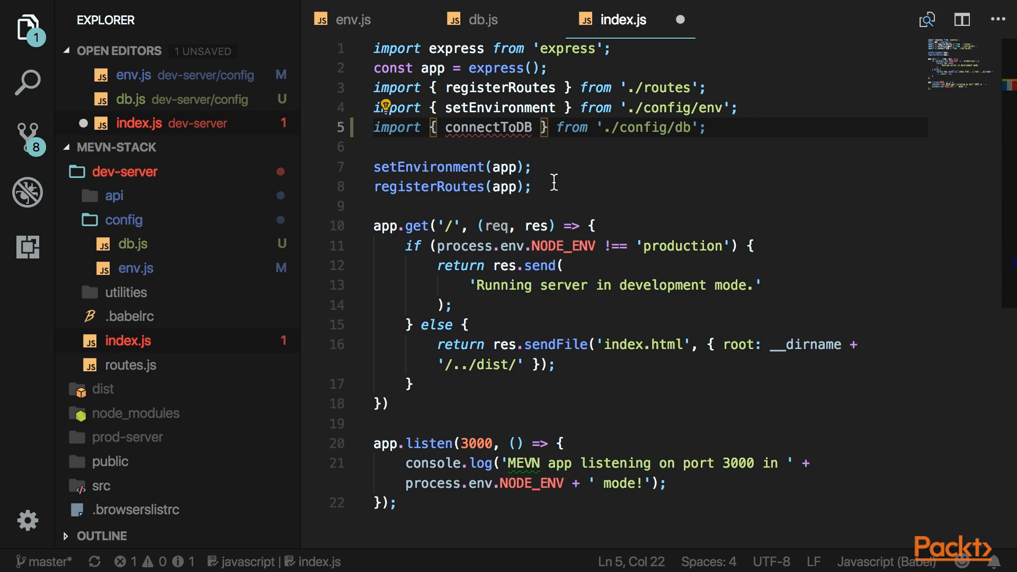
{"action": "type", "text": "con"}
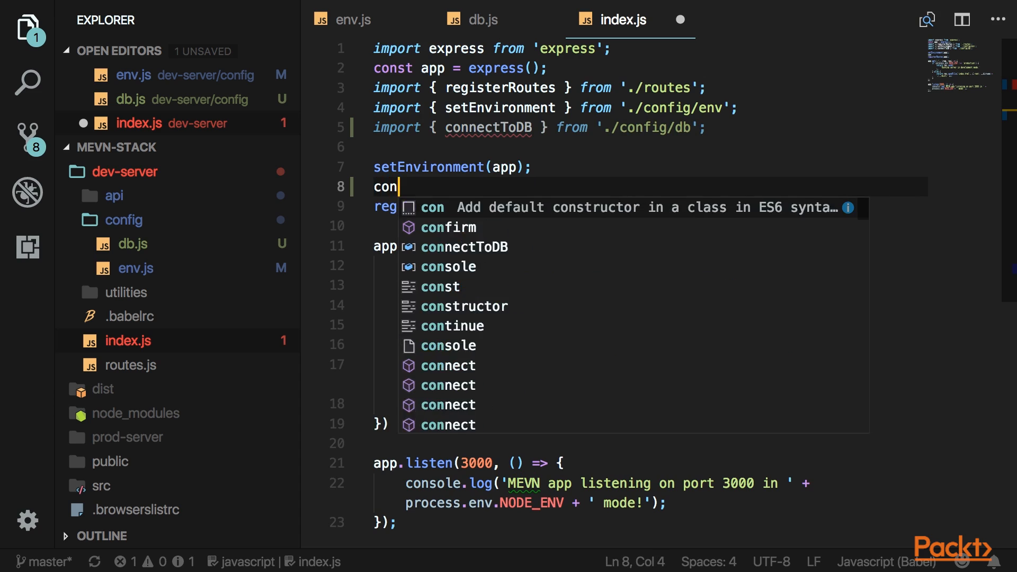